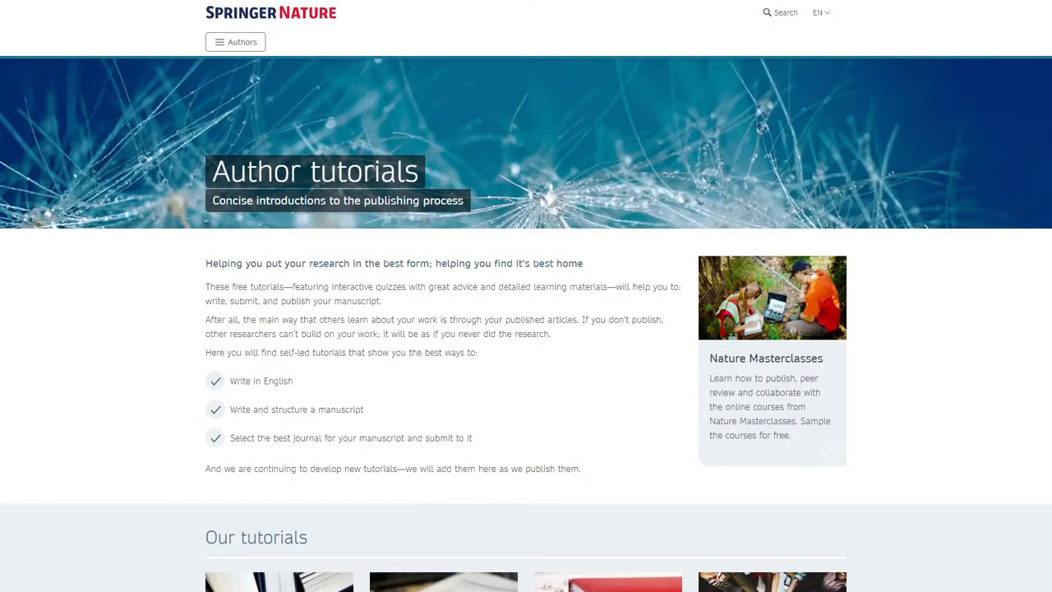
Scroll down through the Writing in English page and on to the Writing a journal manuscript tutorial's topic list
scroll("down", 3)
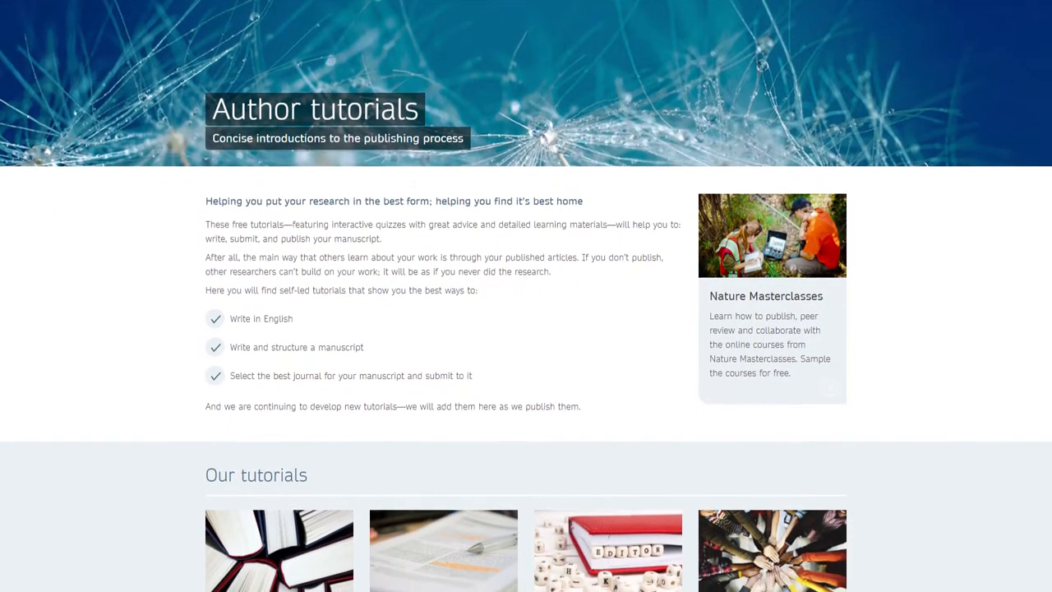
scroll("down", 3)
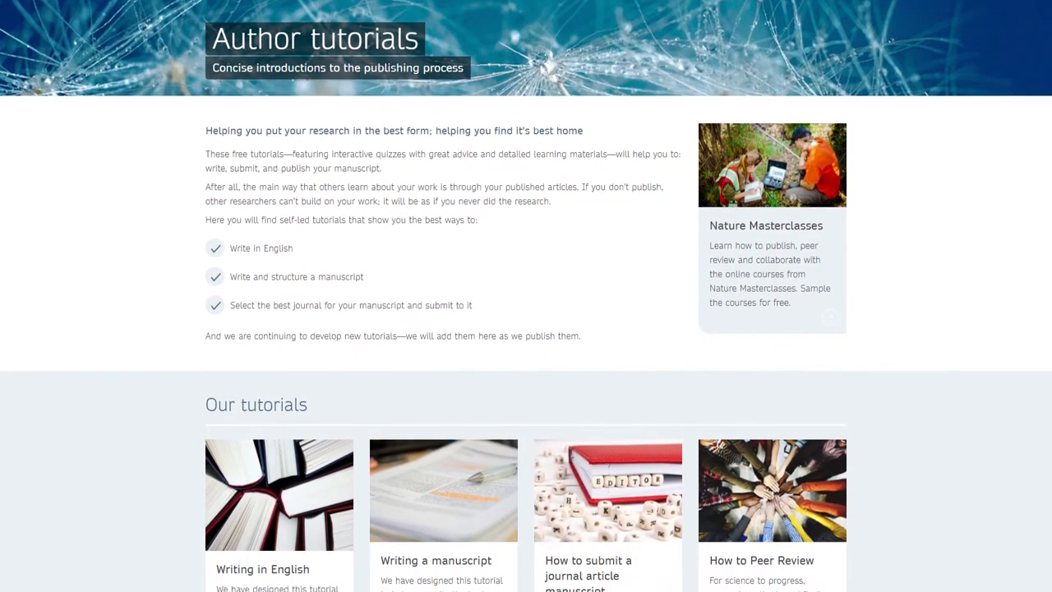
scroll("down", 3)
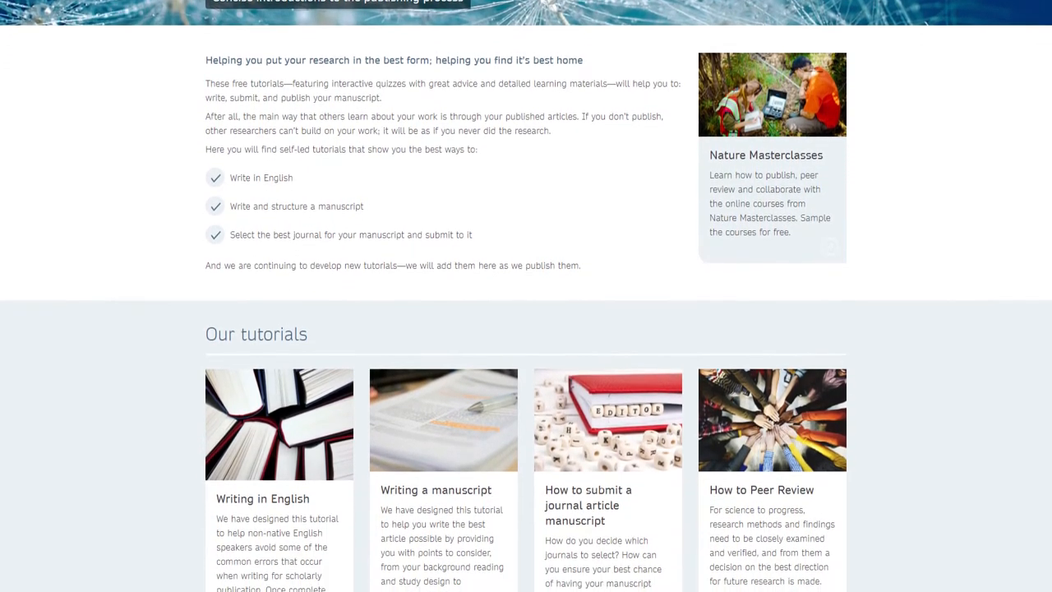
scroll("down", 3)
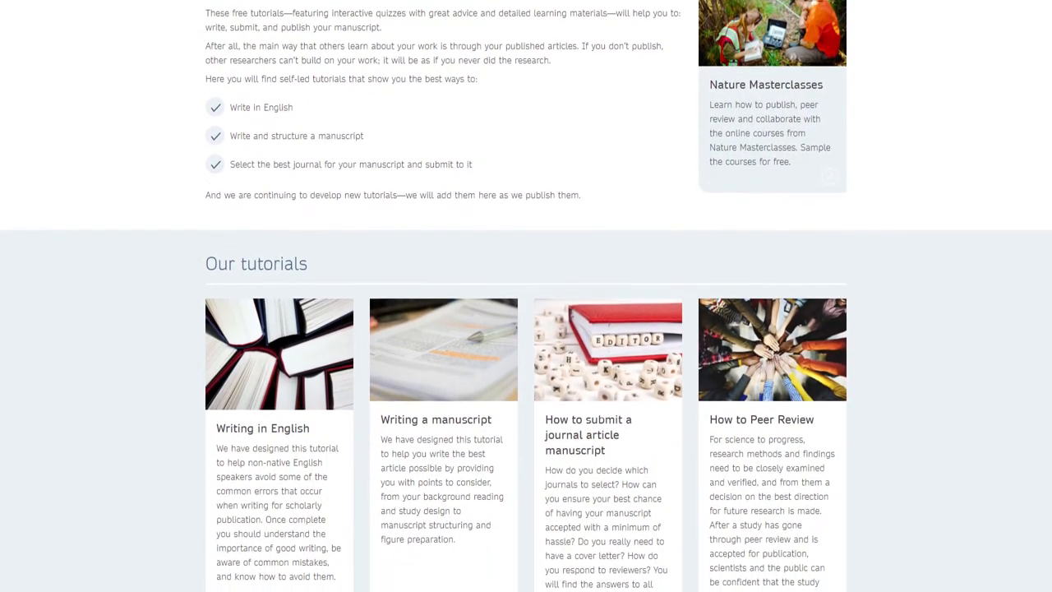
scroll("down", 3)
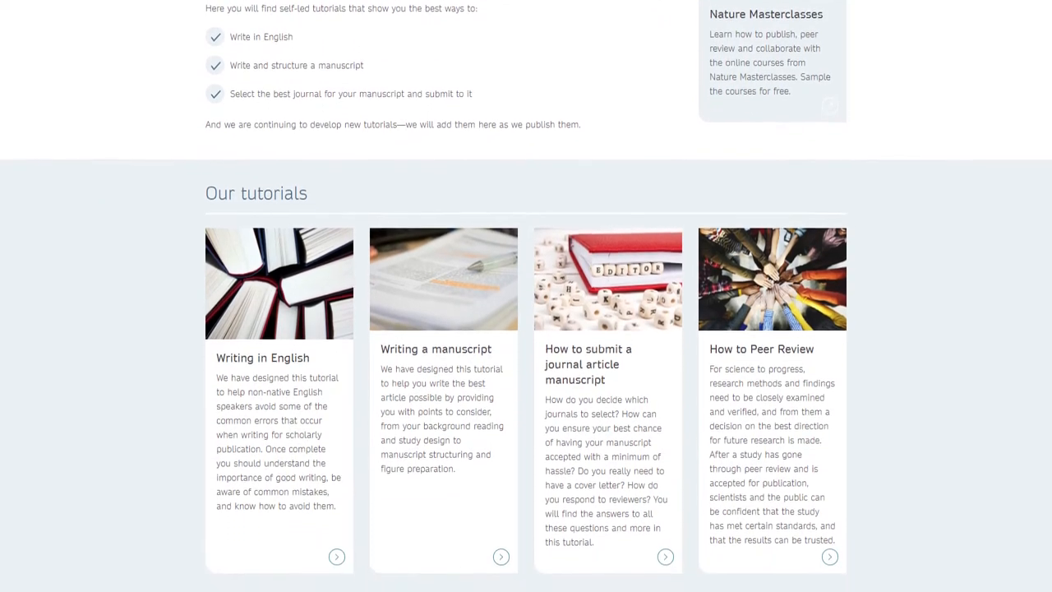
scroll("down", 3)
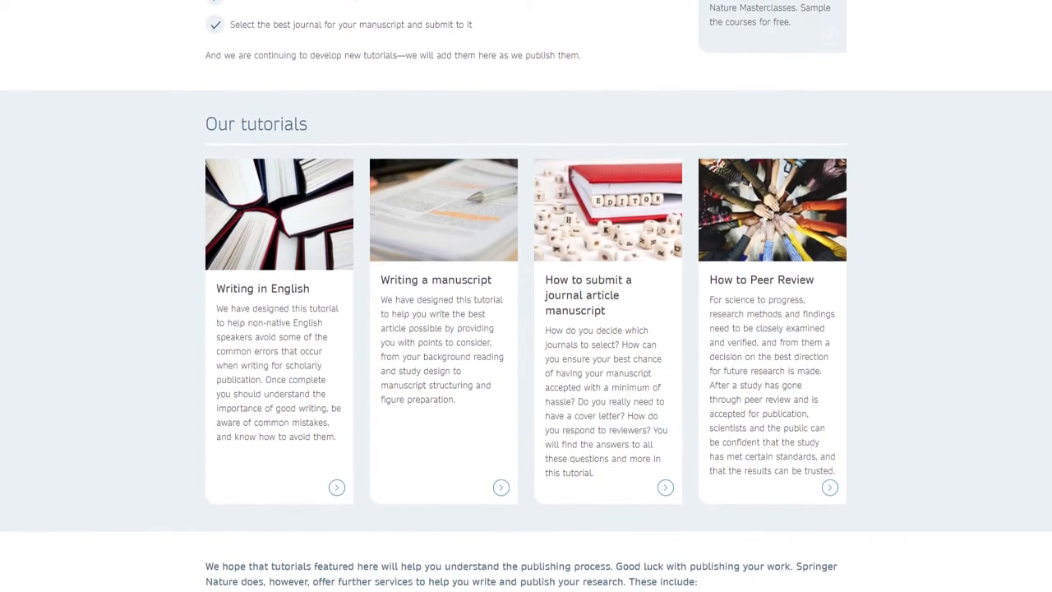
scroll("down", 3)
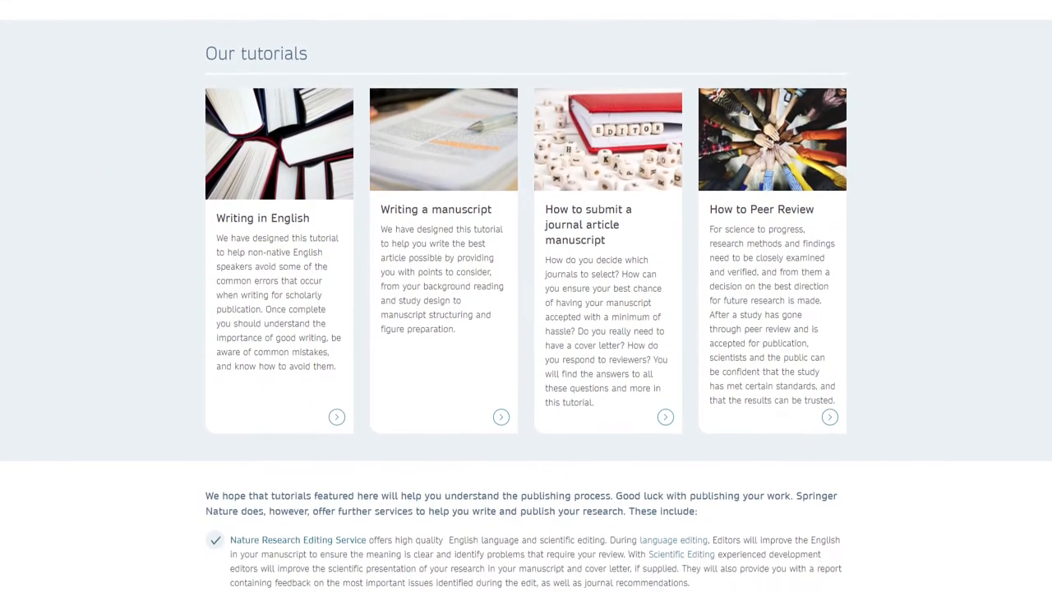
scroll("down", 3)
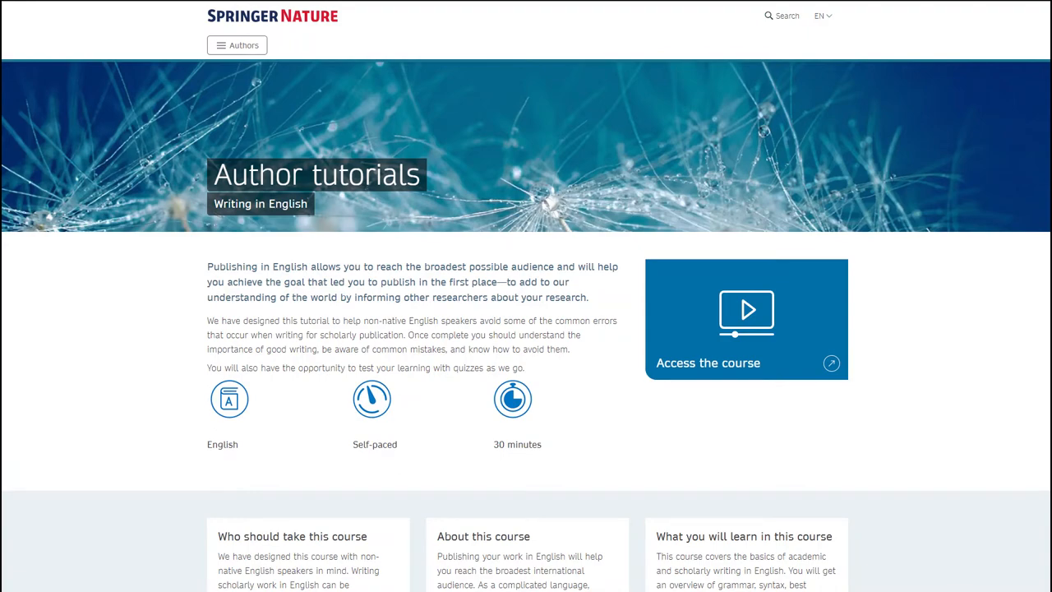
scroll("down", 3)
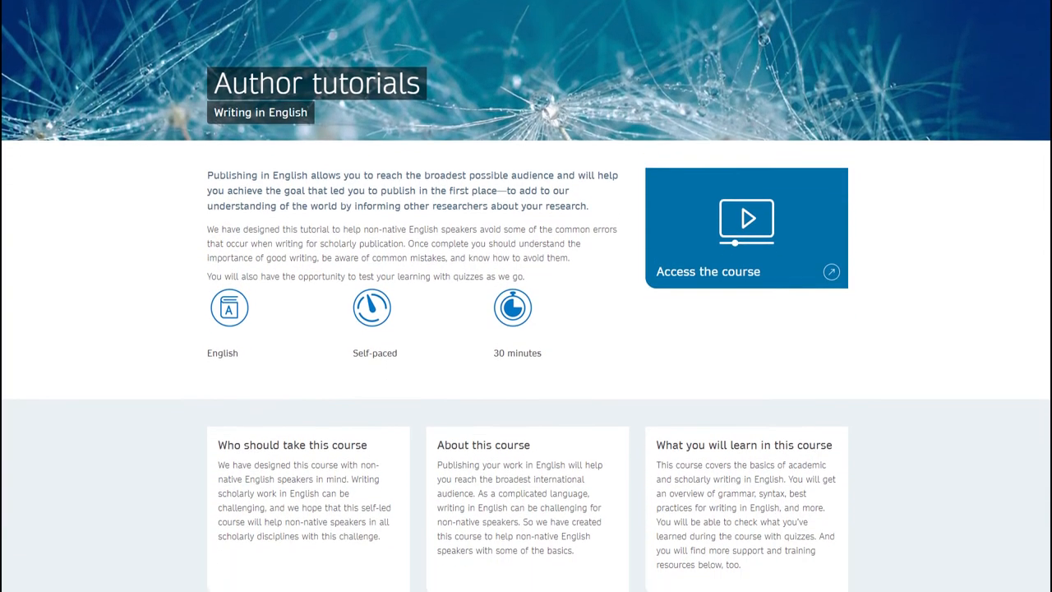
scroll("down", 3)
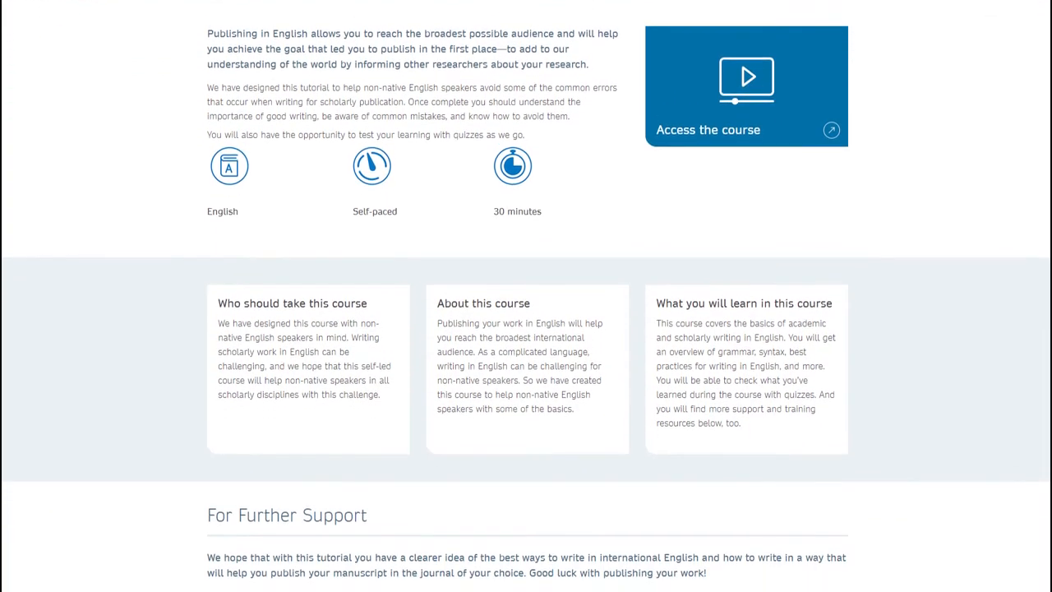
scroll("down", 3)
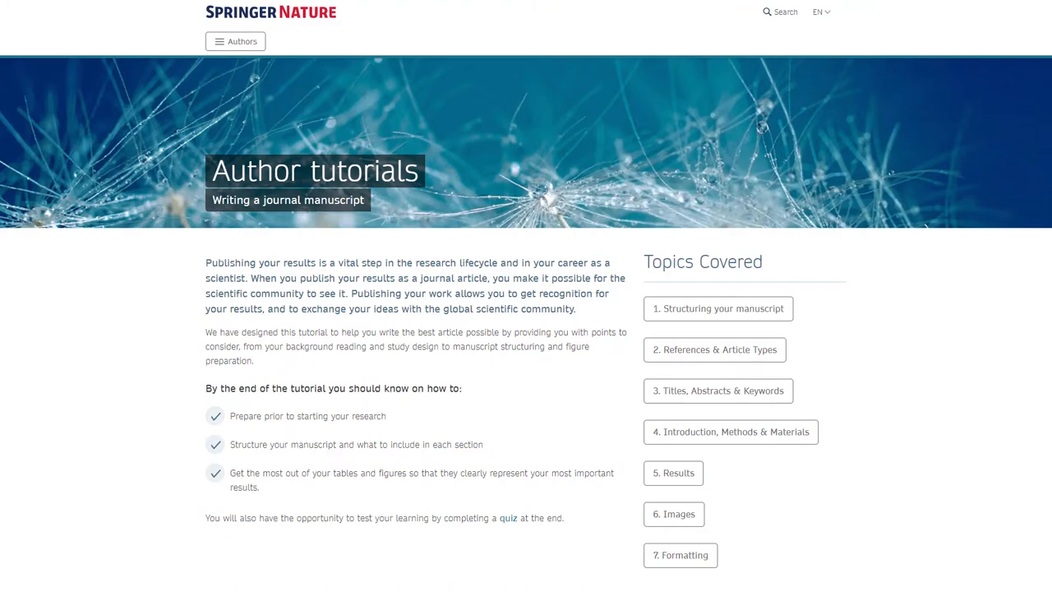
Scroll down the Writing a journal manuscript page toward the How to submit a journal article tutorial
scroll("down", 3)
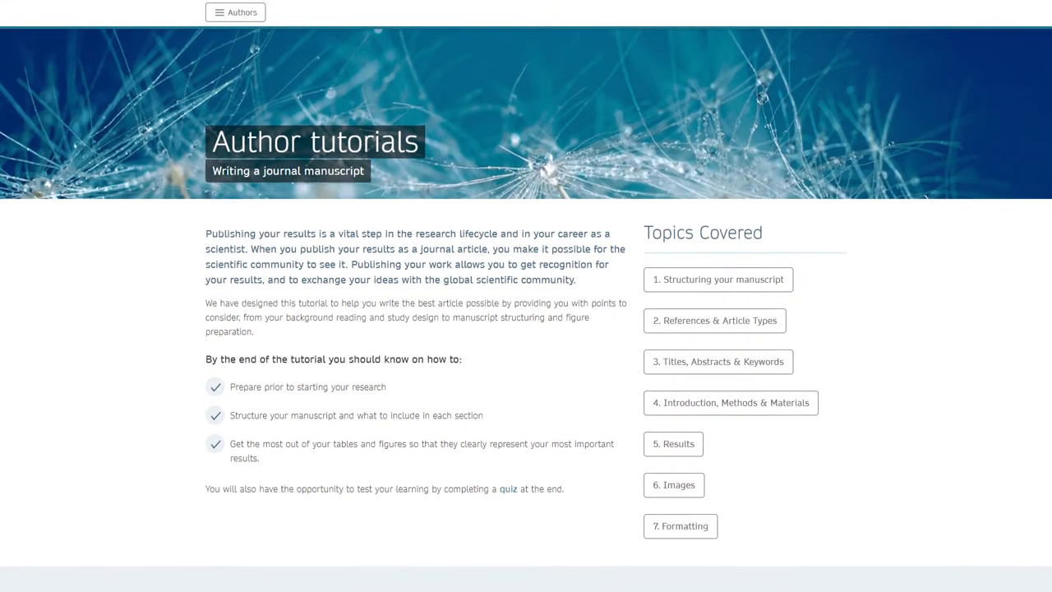
scroll("down", 3)
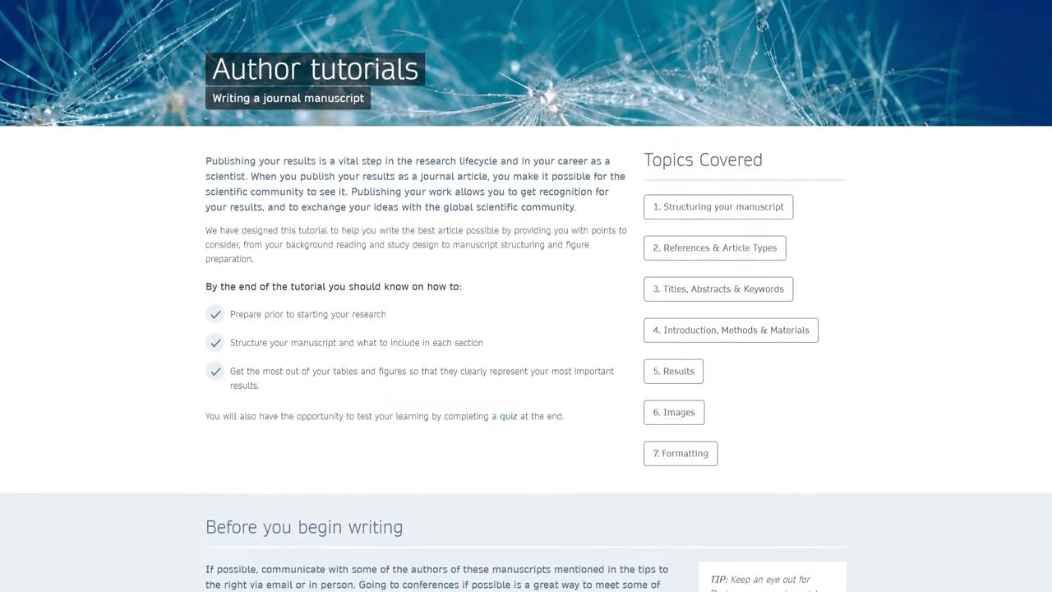
scroll("down", 3)
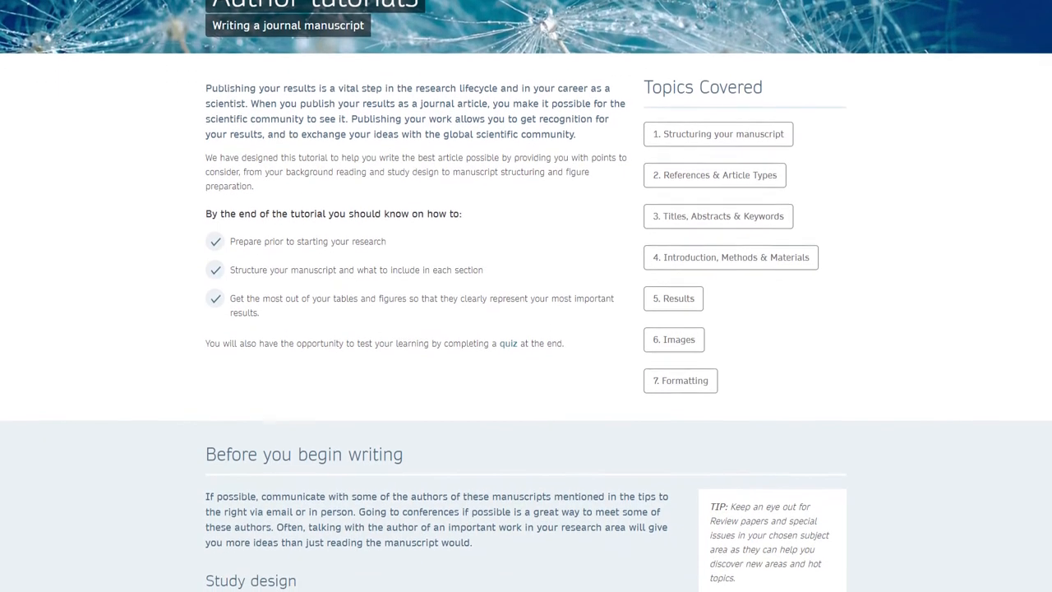
scroll("down", 3)
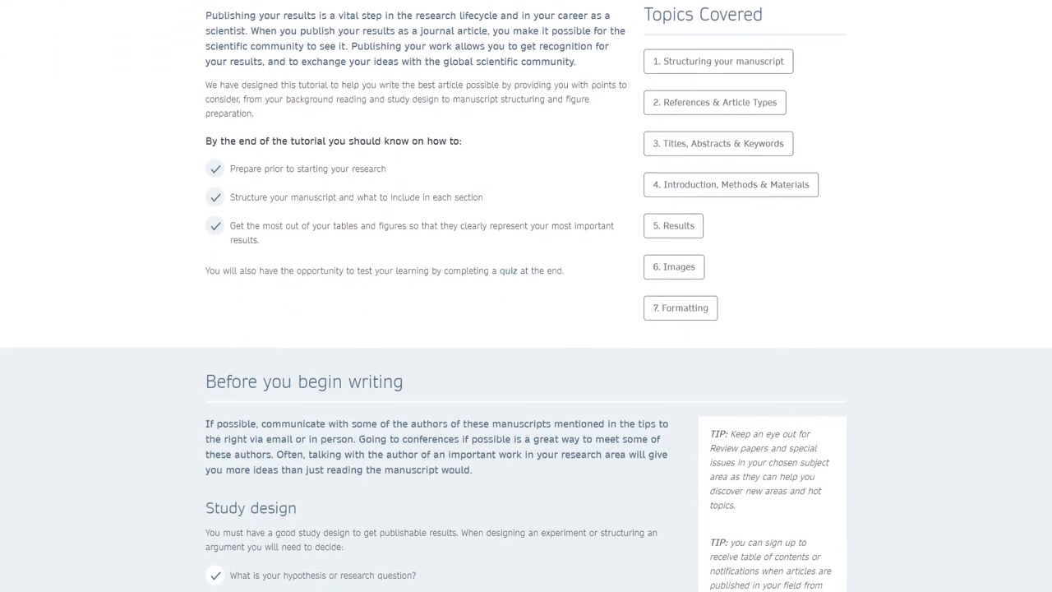
scroll("down", 3)
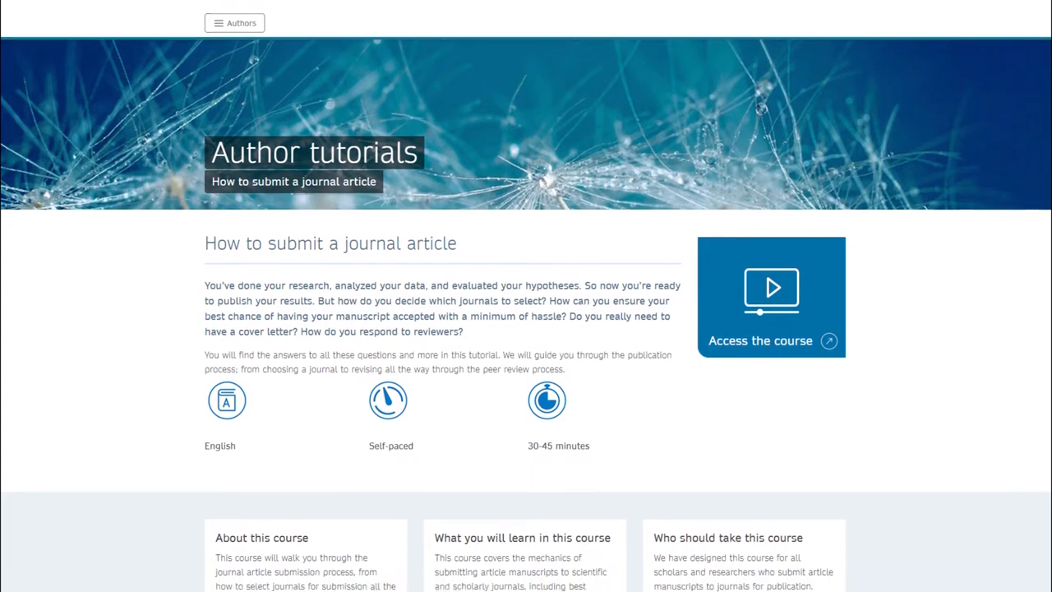
Scroll the submission tutorial page and leave for the Nature Masterclasses professional development courses site
scroll("down", 3)
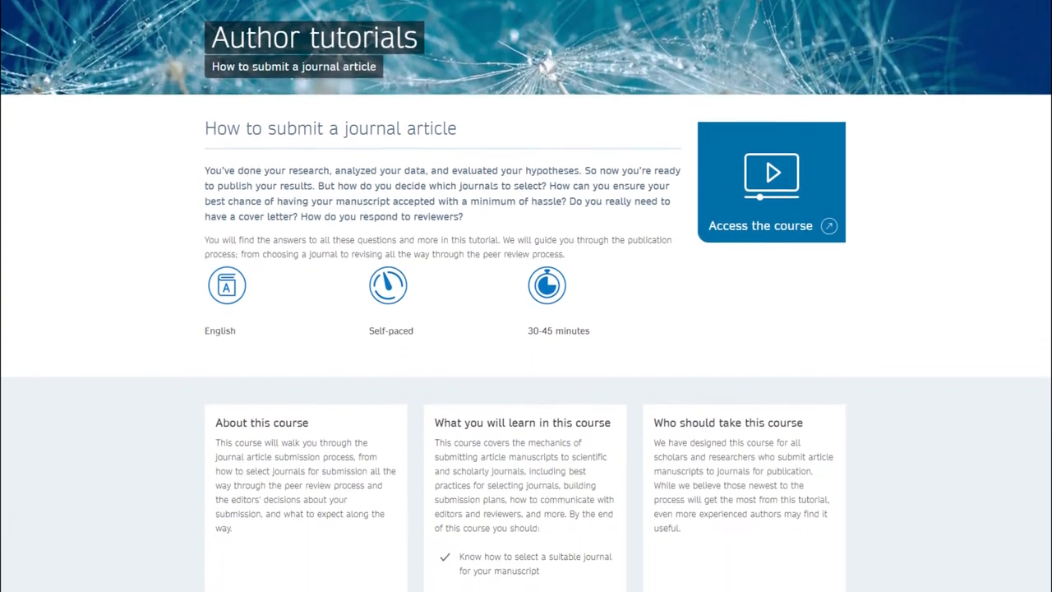
scroll("down", 3)
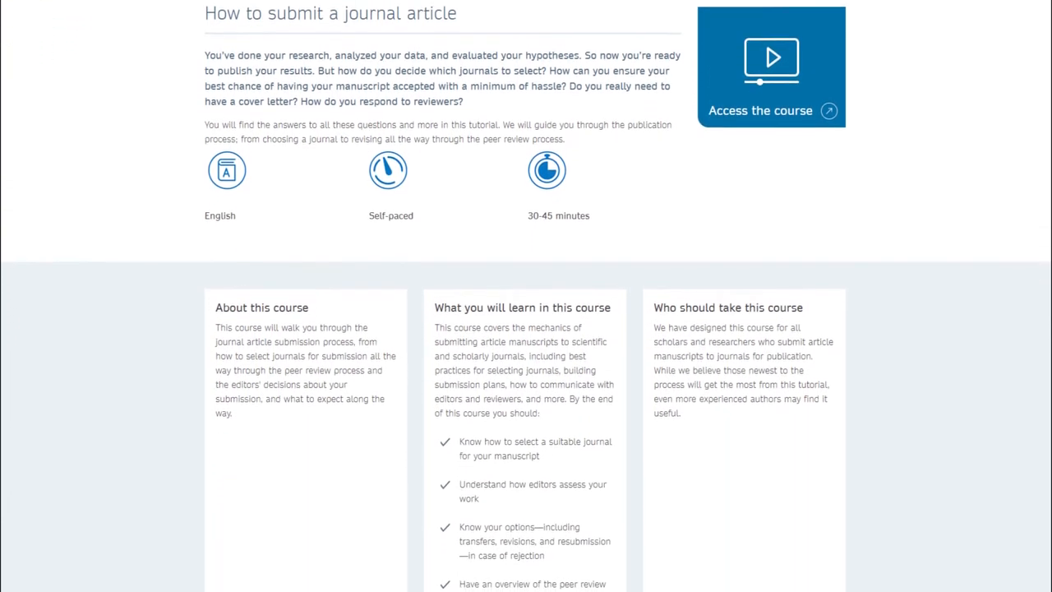
scroll("down", 3)
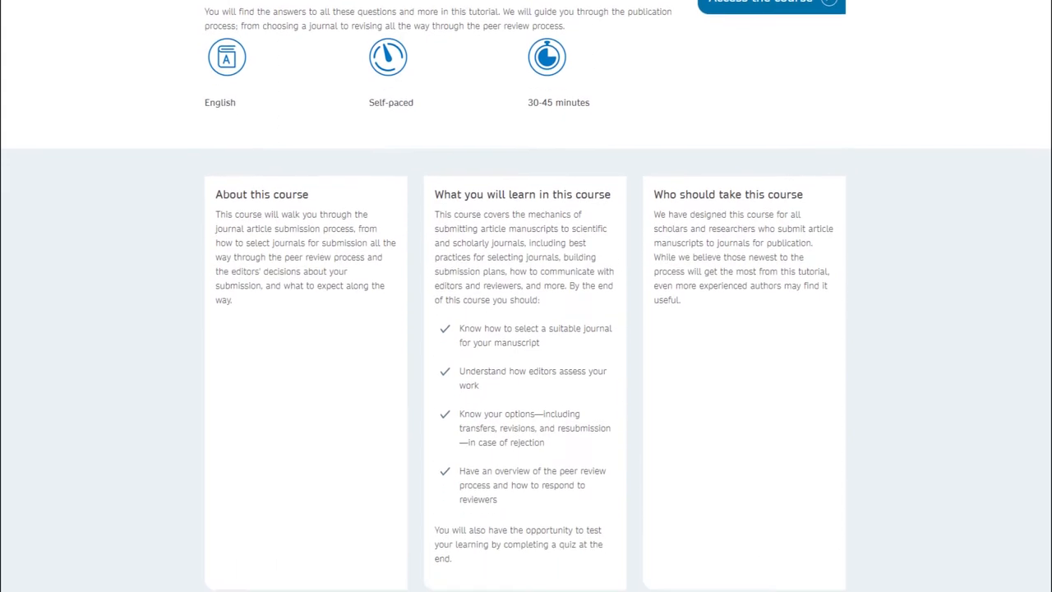
scroll("down", 3)
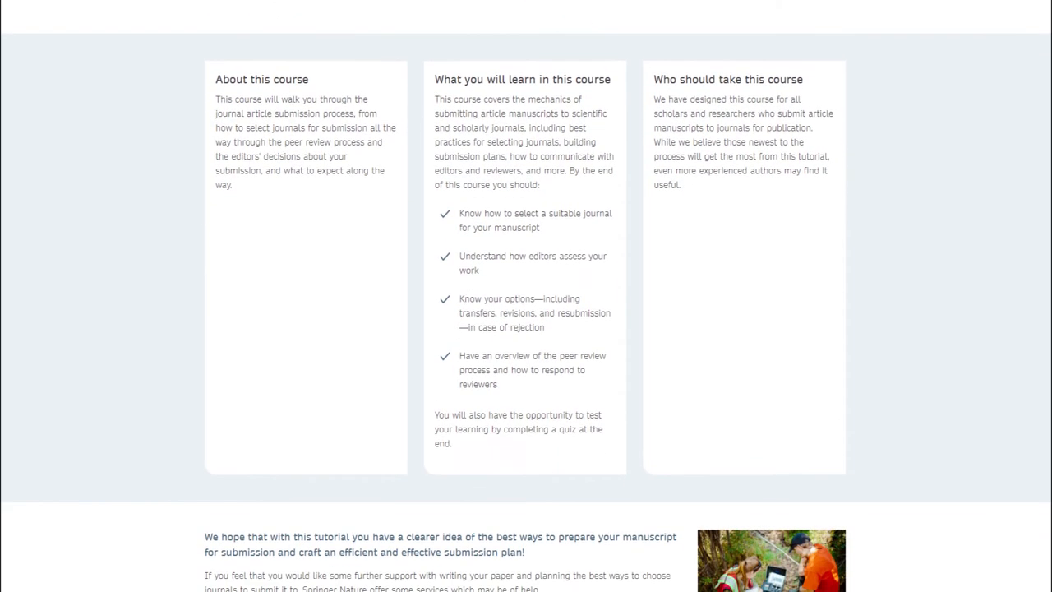
scroll("down", 3)
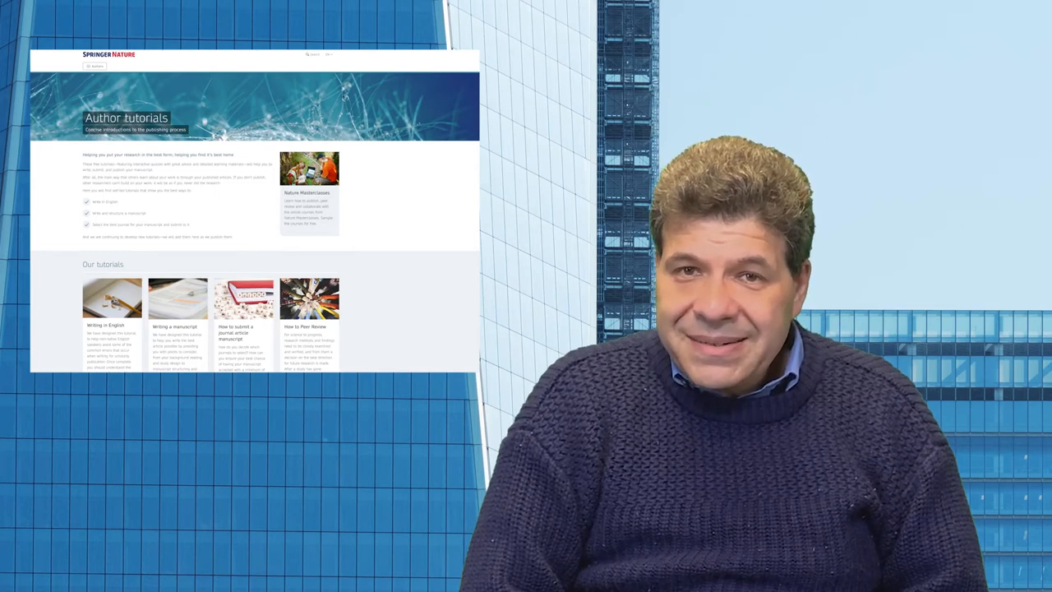
left_click(309, 167)
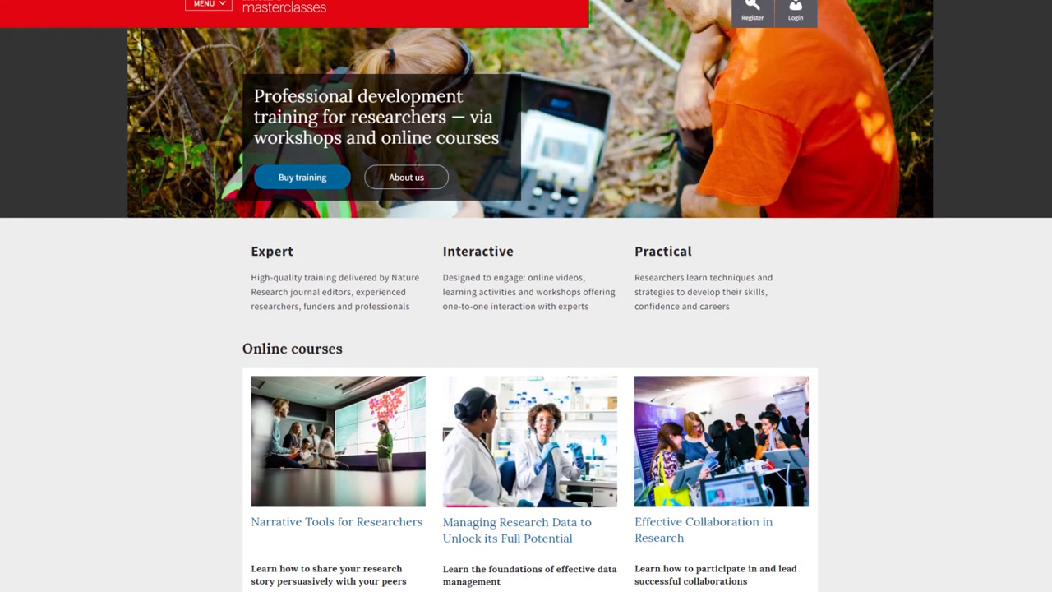
scroll("down", 3)
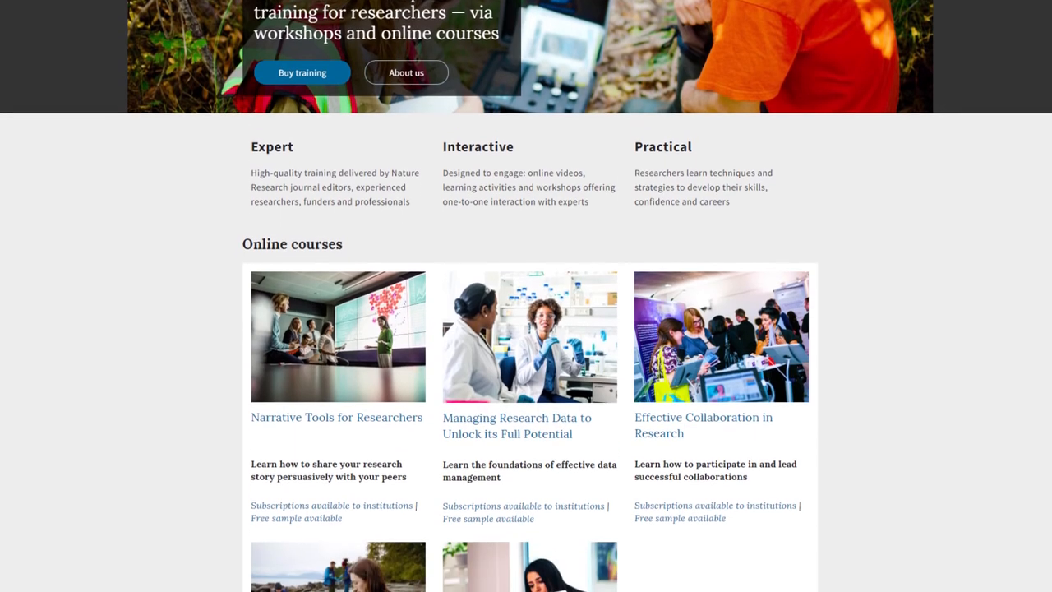
scroll("down", 3)
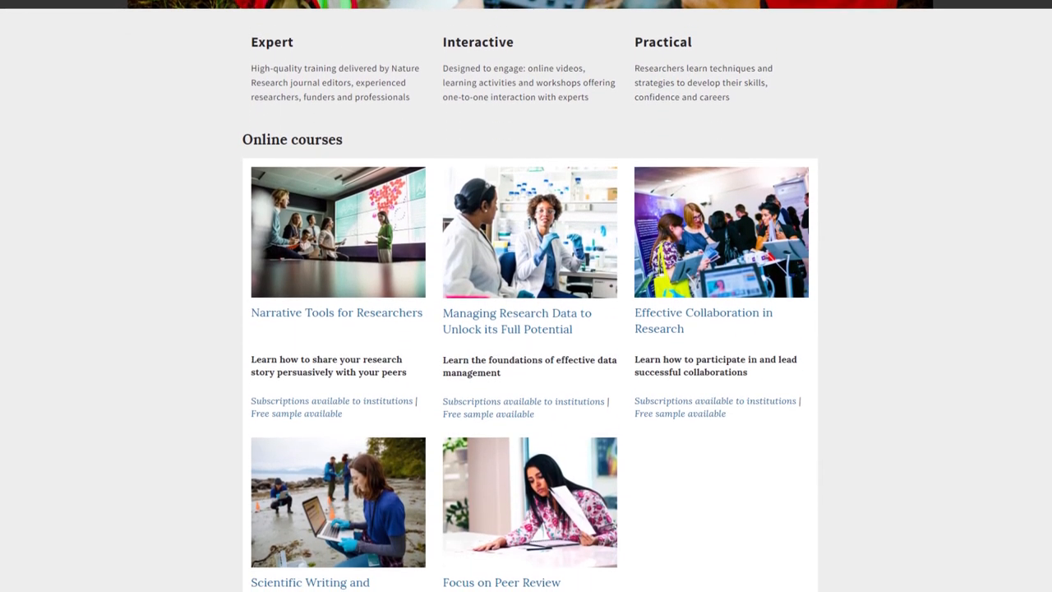
scroll("down", 3)
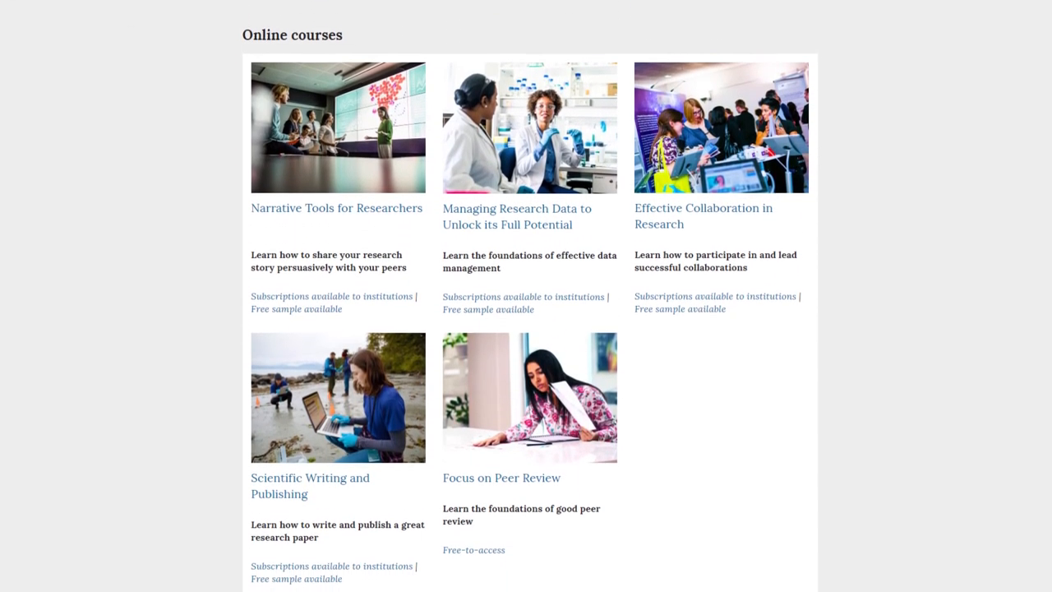